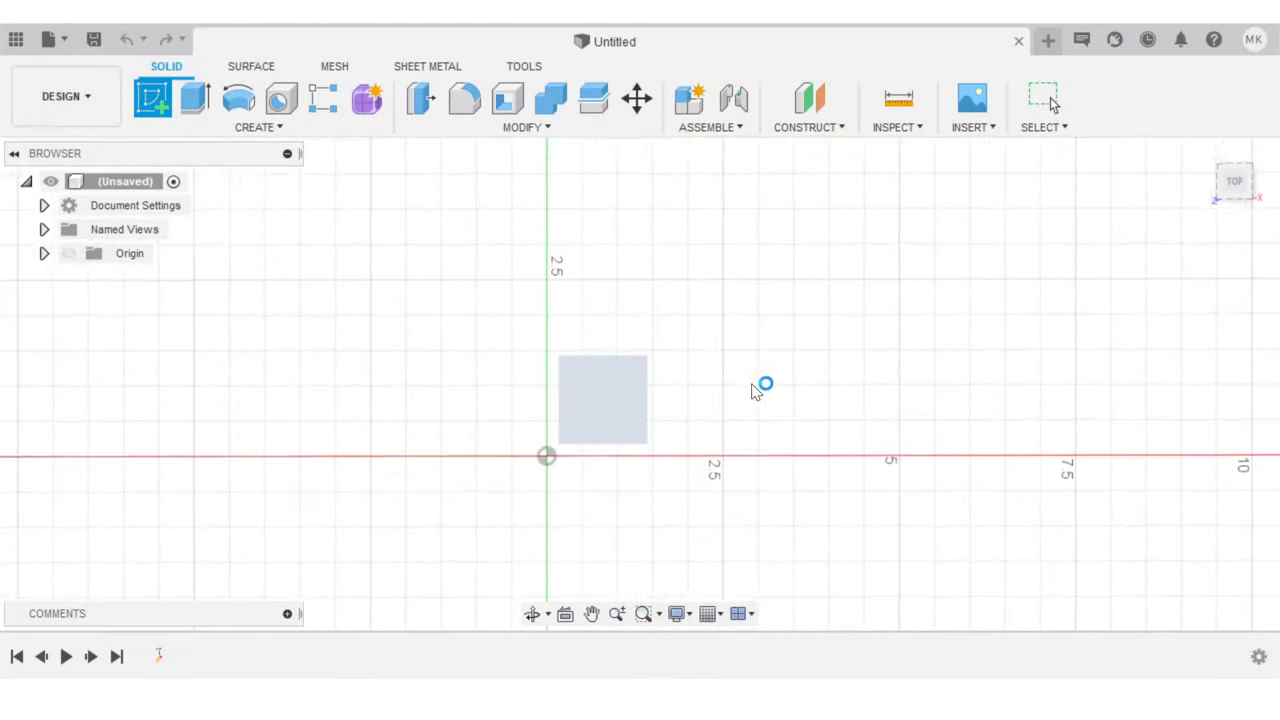
# Step: Pick the flat plane to host the new sketch for the text frame
pyautogui.click(258, 128)
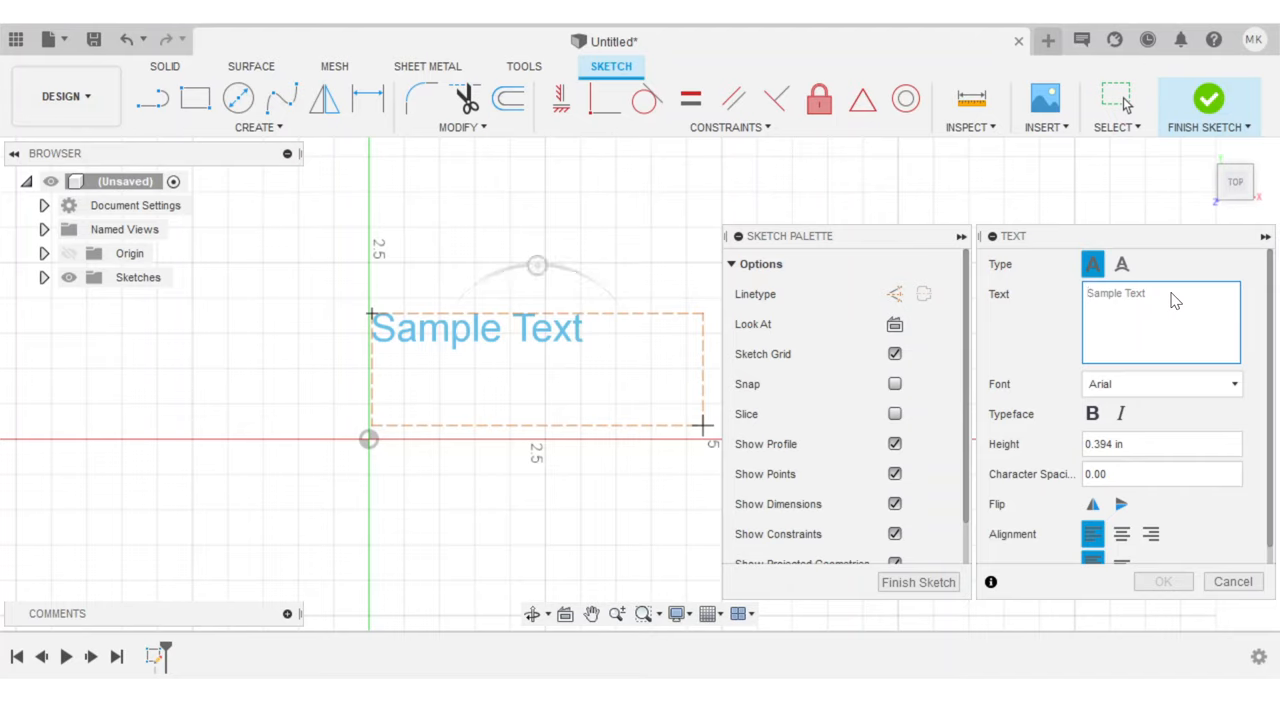
# Step: Enter EMBOSS as the sketch text and reach the remaining text settings
pyautogui.write('E')
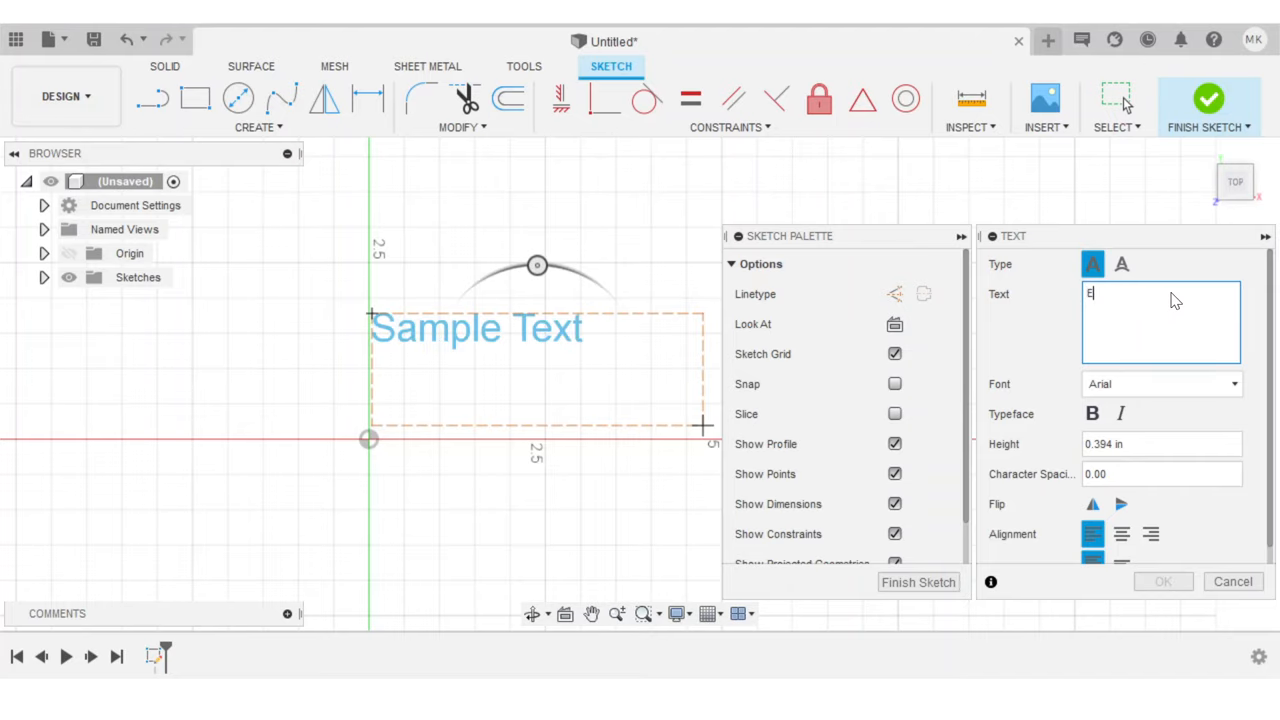
pyautogui.write('MBOSS')
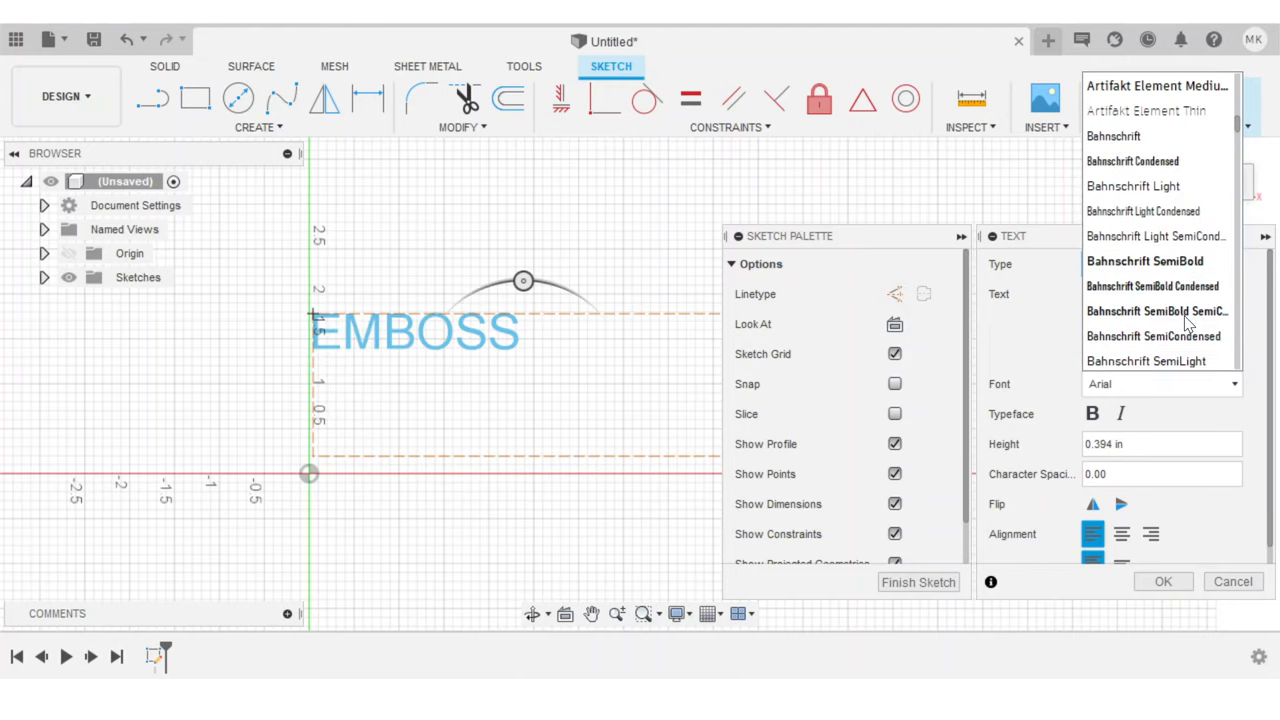
pyautogui.scroll(-3)
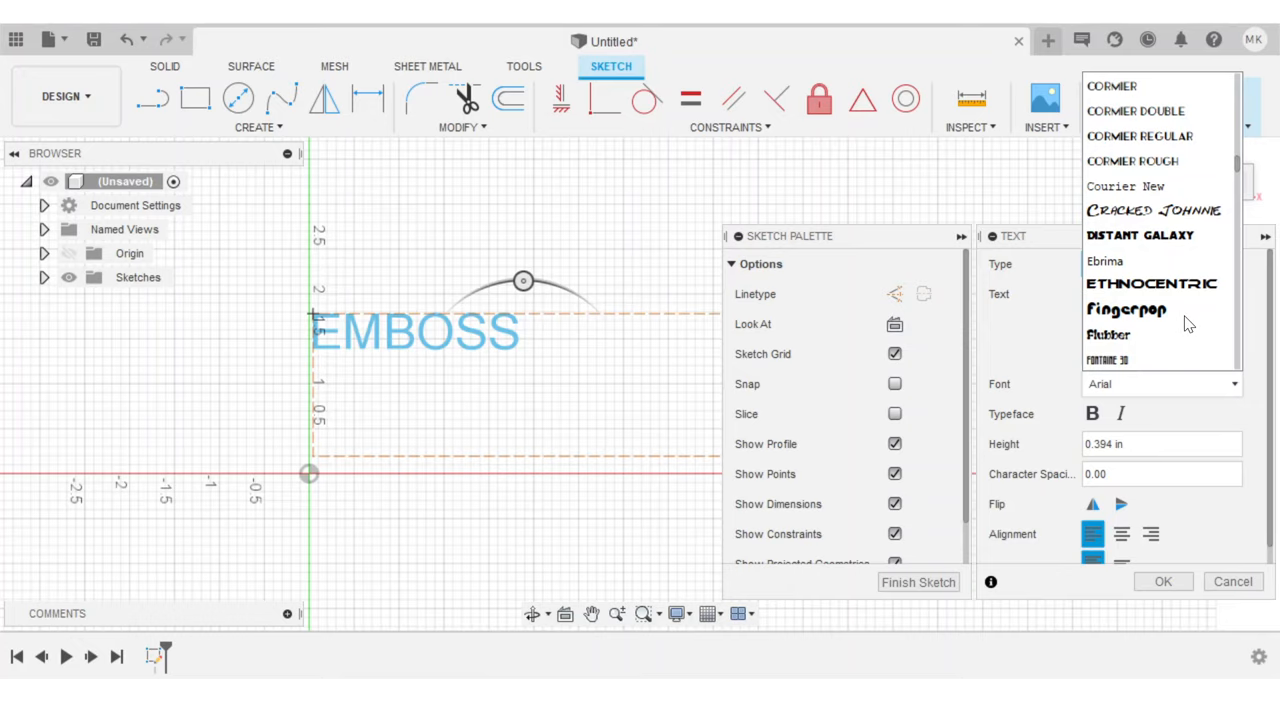
pyautogui.scroll(-3)
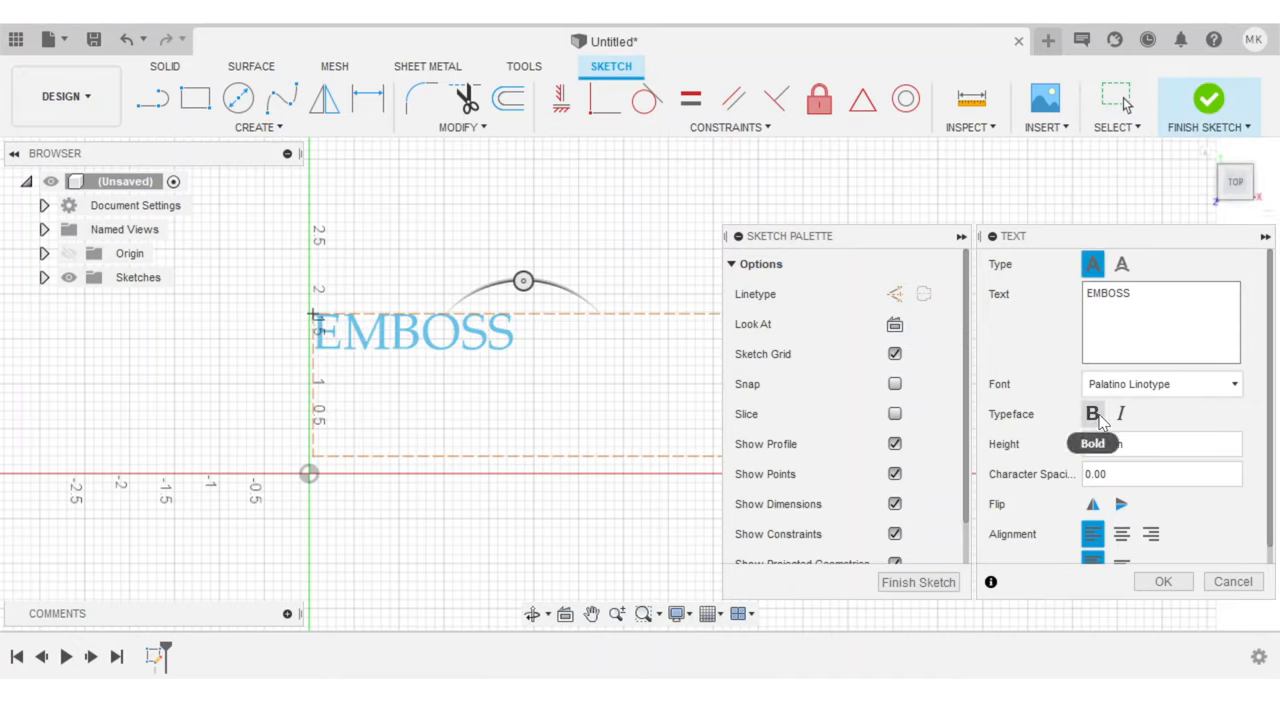
# Step: Make the EMBOSS text bold with a height of 0.5 in
pyautogui.click(1090, 414)
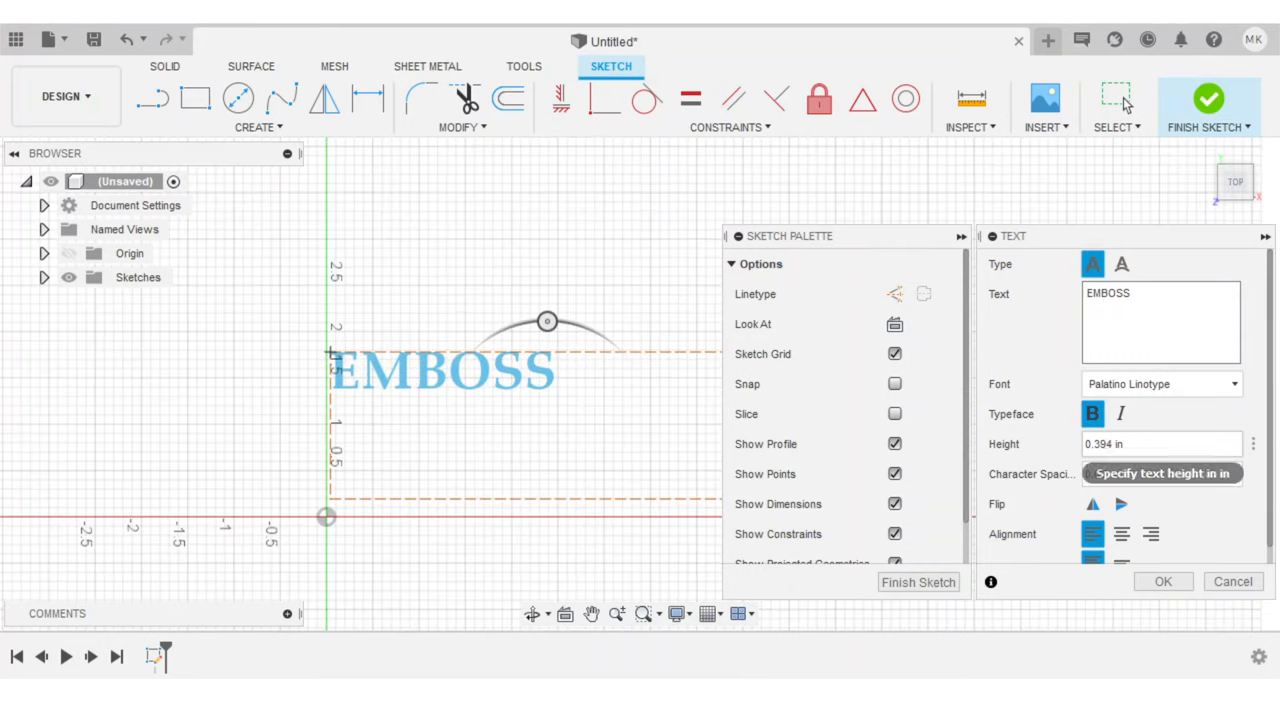
pyautogui.click(1140, 444)
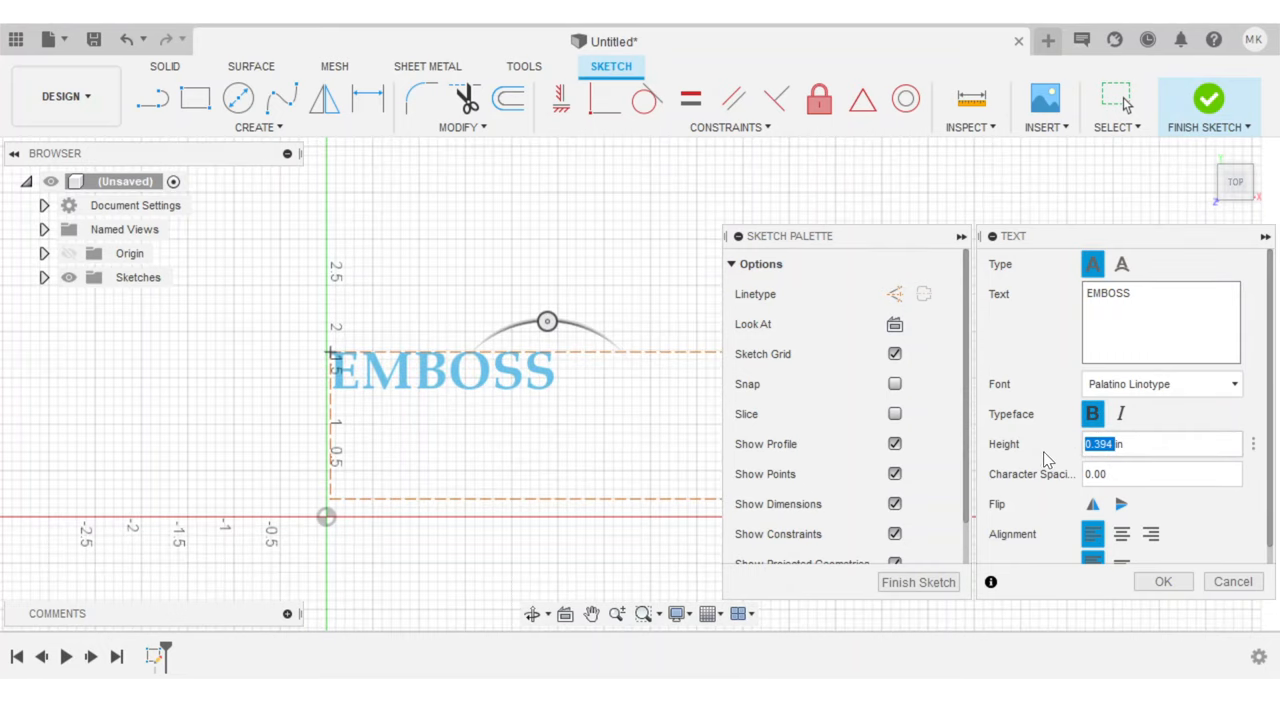
pyautogui.write('0.5')
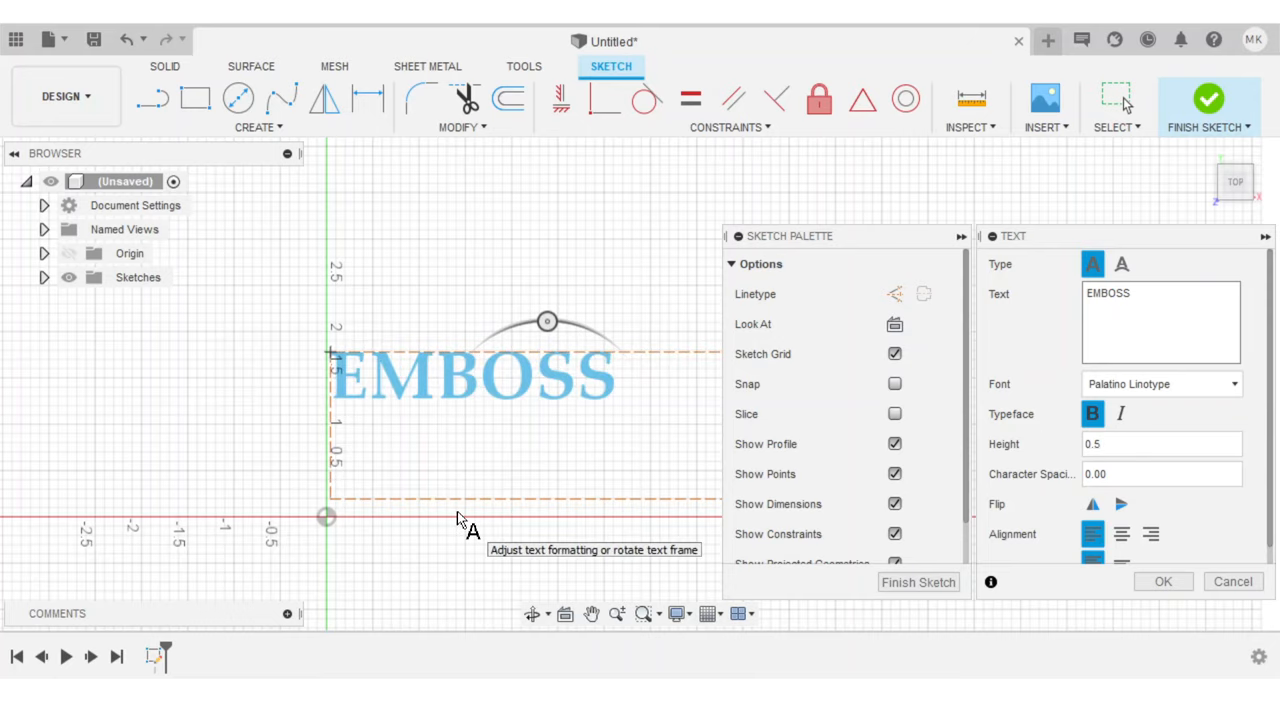
# Step: Confirm the text and draw a 2-point rectangle enclosing EMBOSS
pyautogui.click(1164, 582)
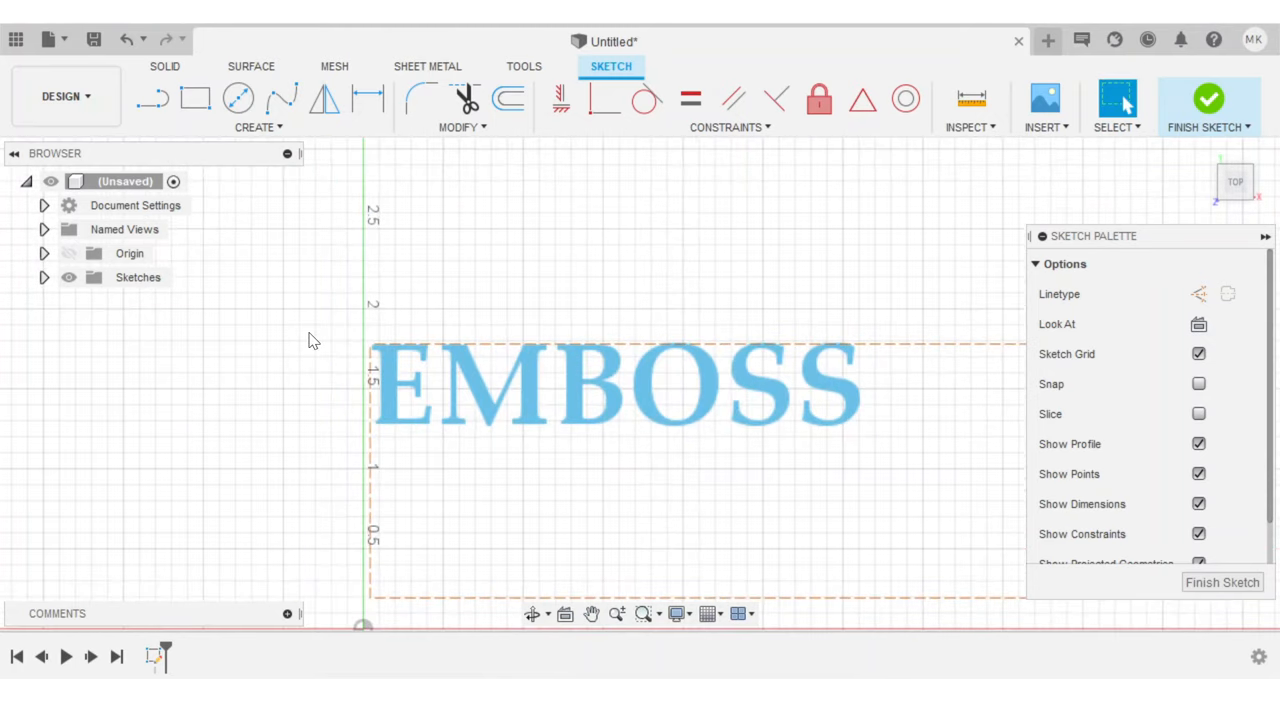
pyautogui.click(258, 128)
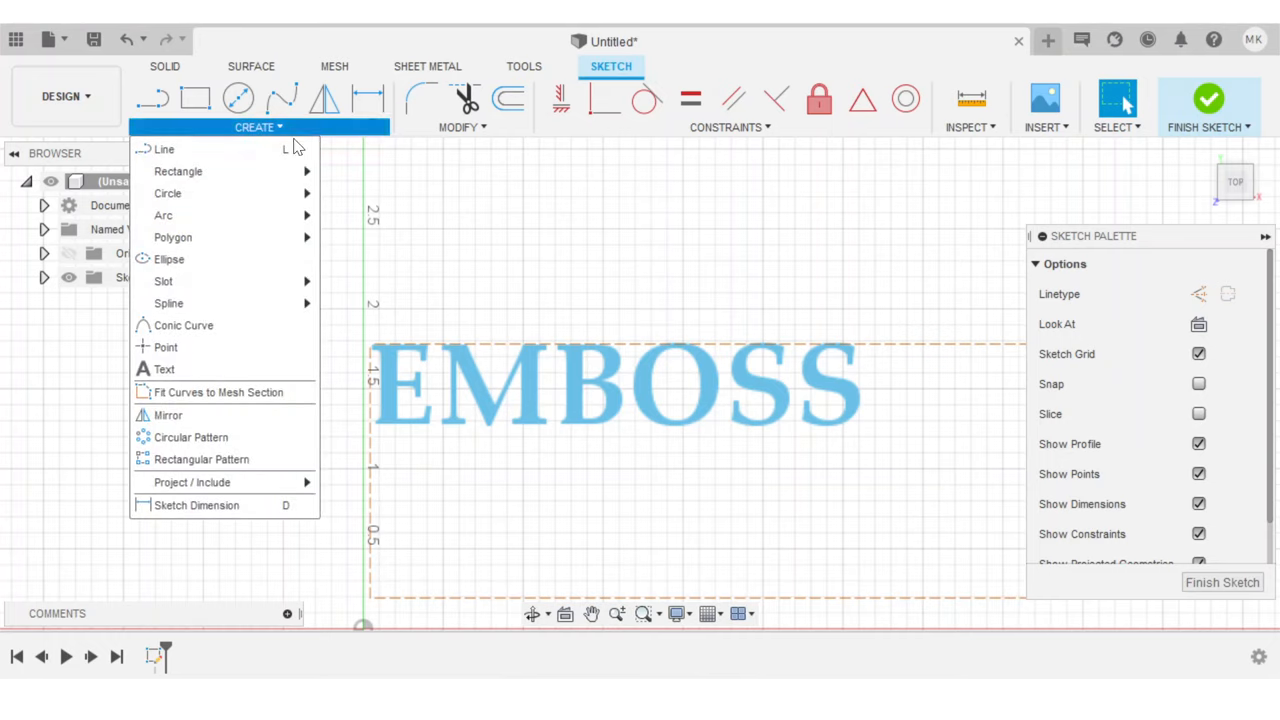
pyautogui.click(368, 280)
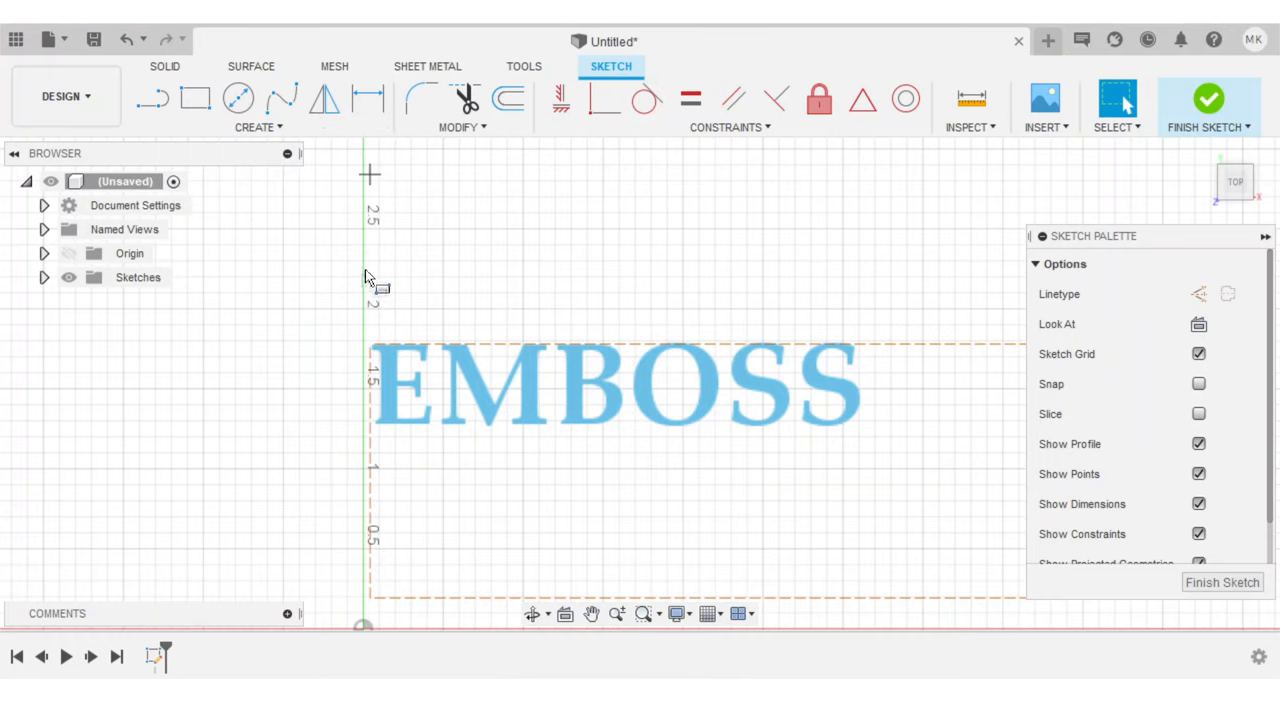
pyautogui.moveTo(368, 310); pyautogui.dragTo(668, 424)
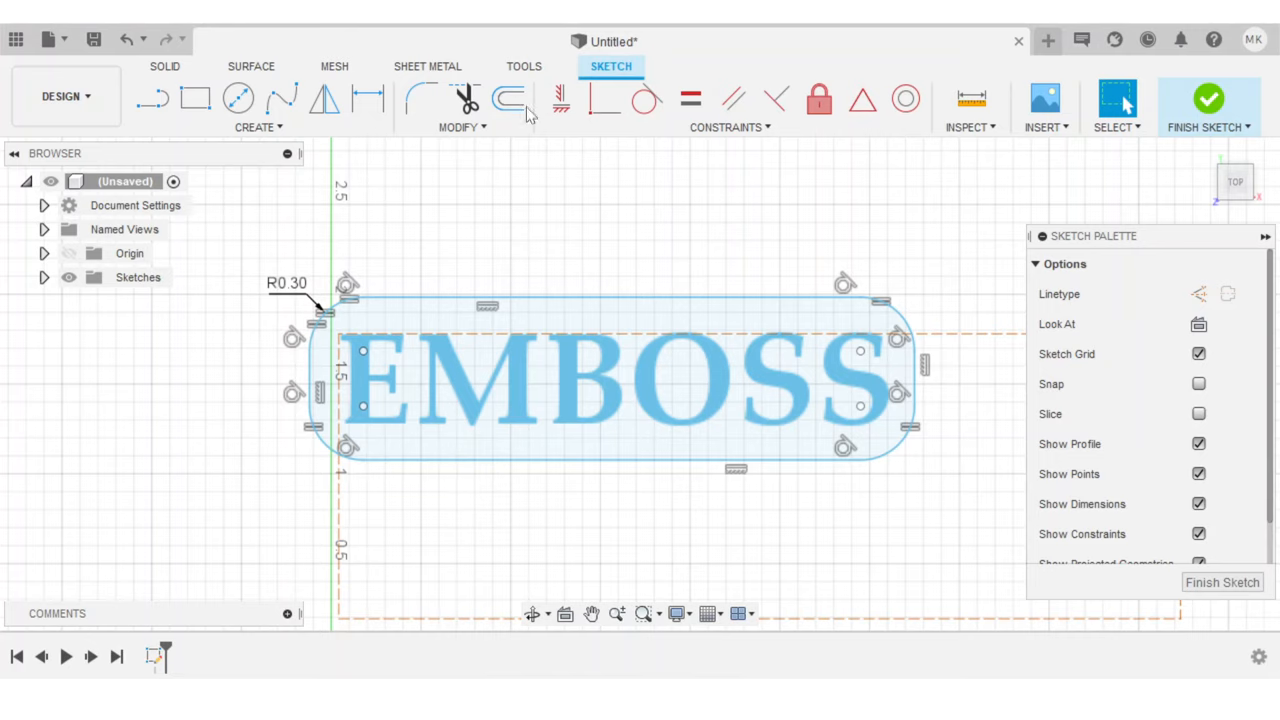
# Step: Begin offsetting the filleted rectangular border outward
pyautogui.click(506, 100)
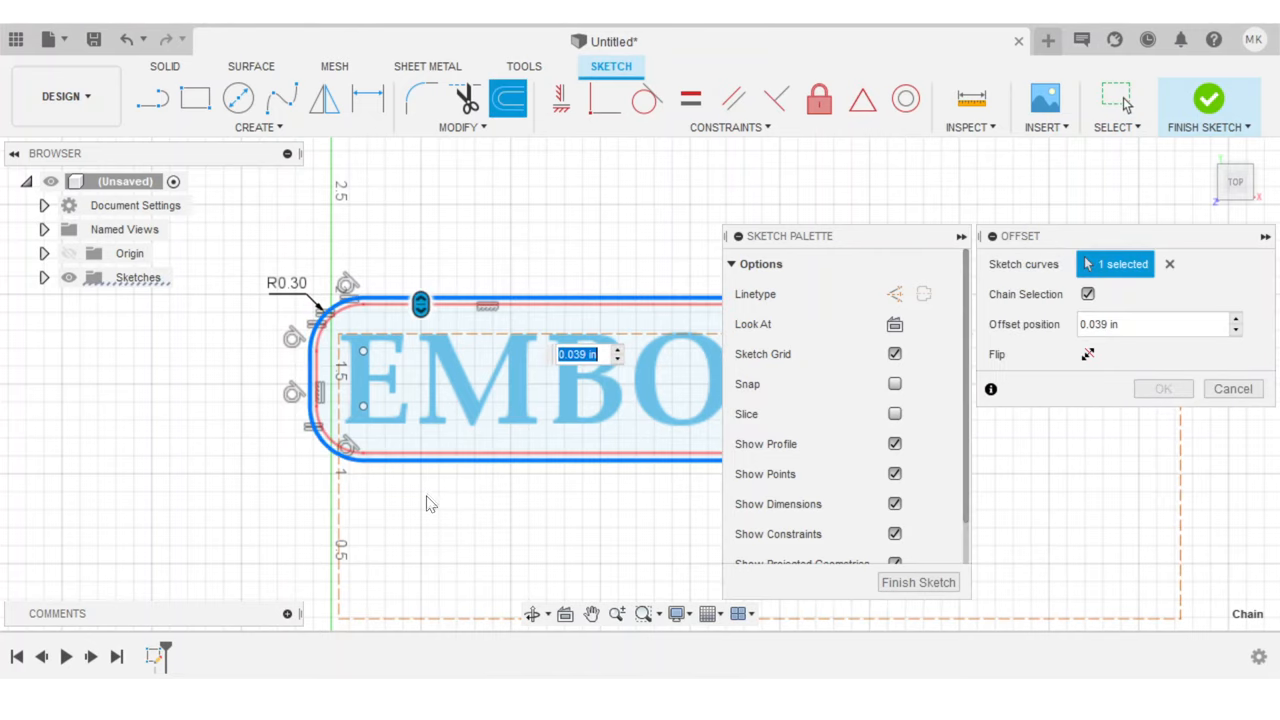